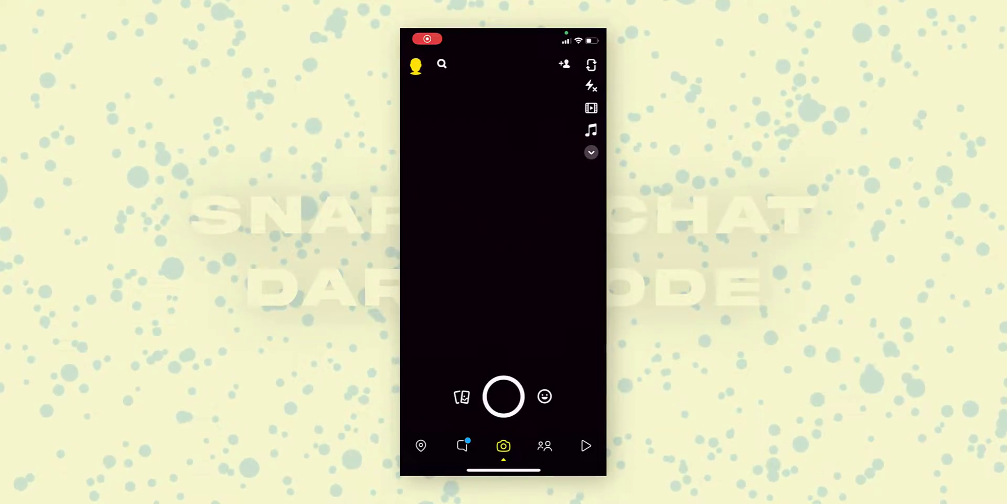
Step: Browse the Map, Stories and Spotlight screens in dark mode and return to the chat list
click(461, 446)
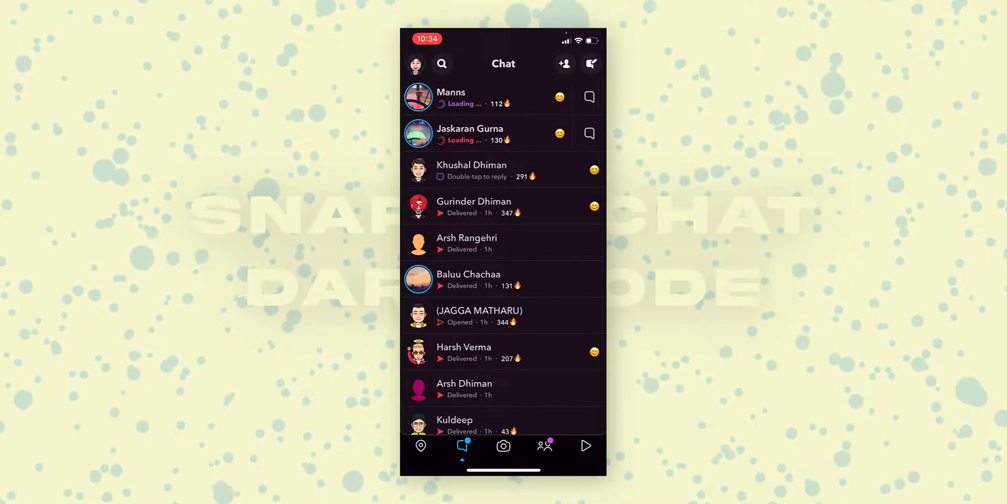
click(420, 445)
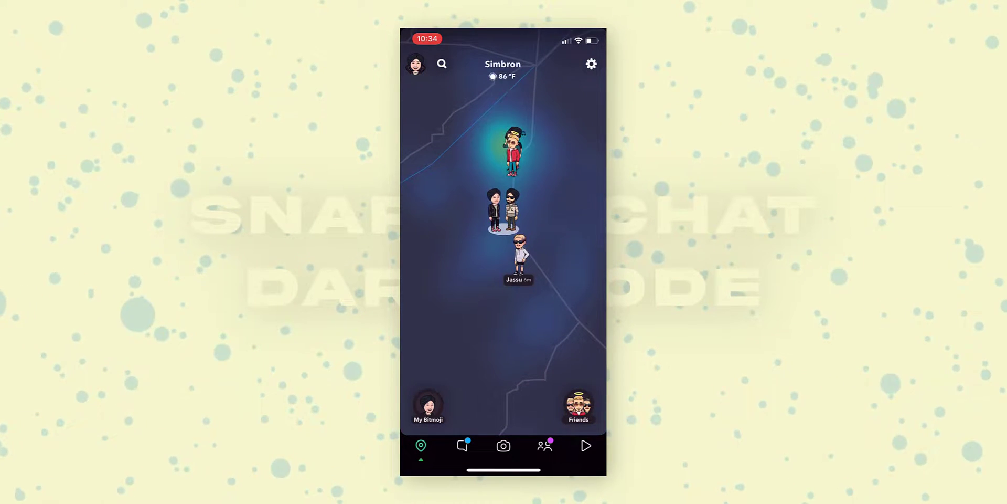
click(462, 445)
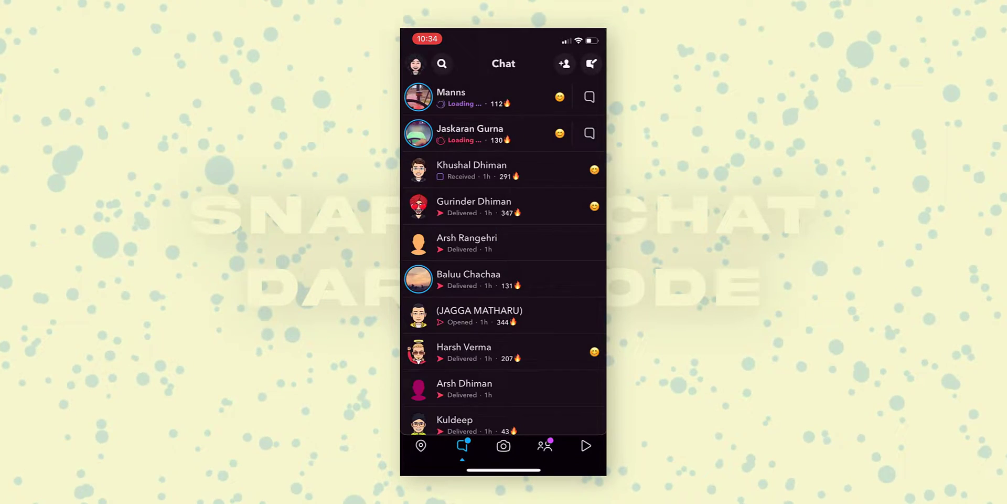
click(416, 63)
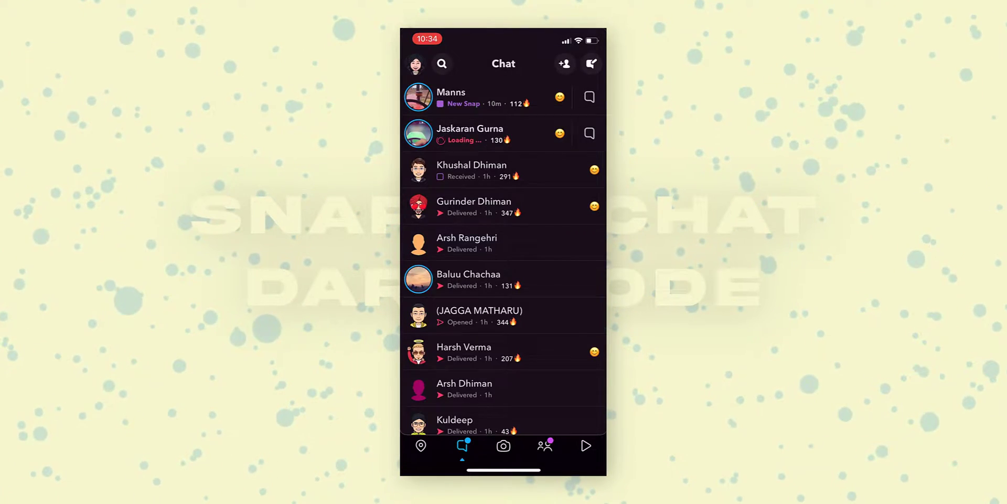
click(545, 445)
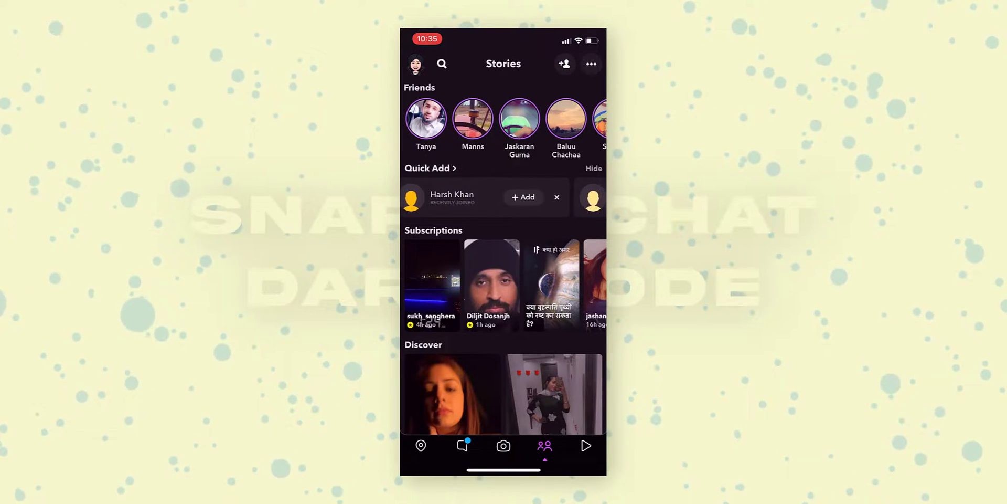
click(585, 445)
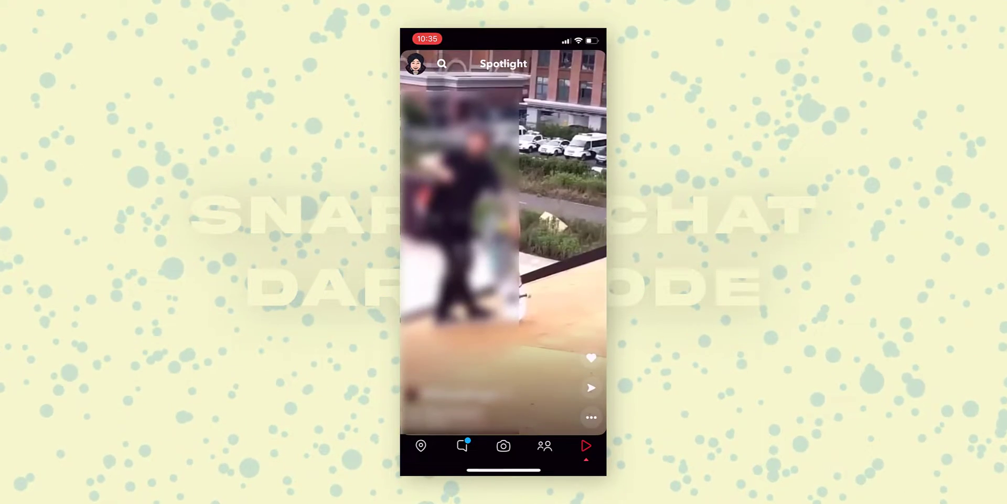
click(462, 446)
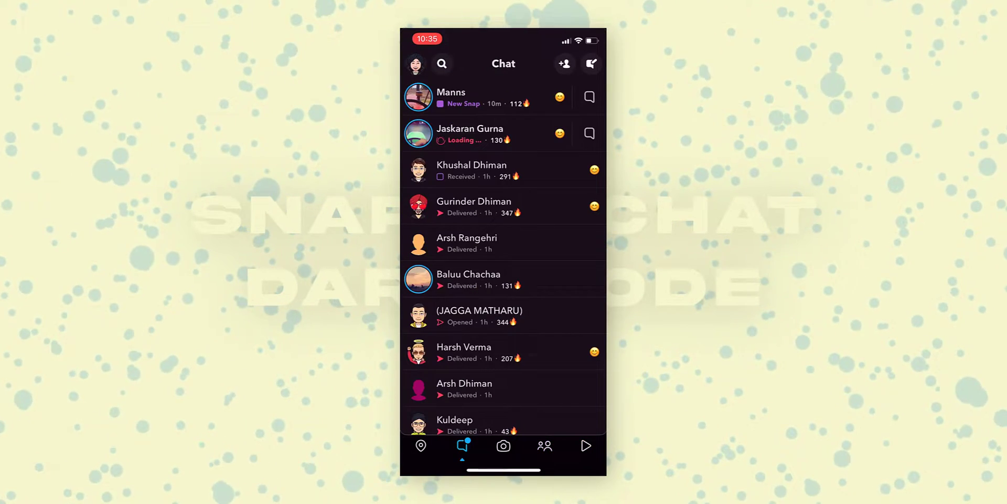
Step: Send 'Hi' in a friend's conversation, then leave Snapchat for the App Library
click(471, 170)
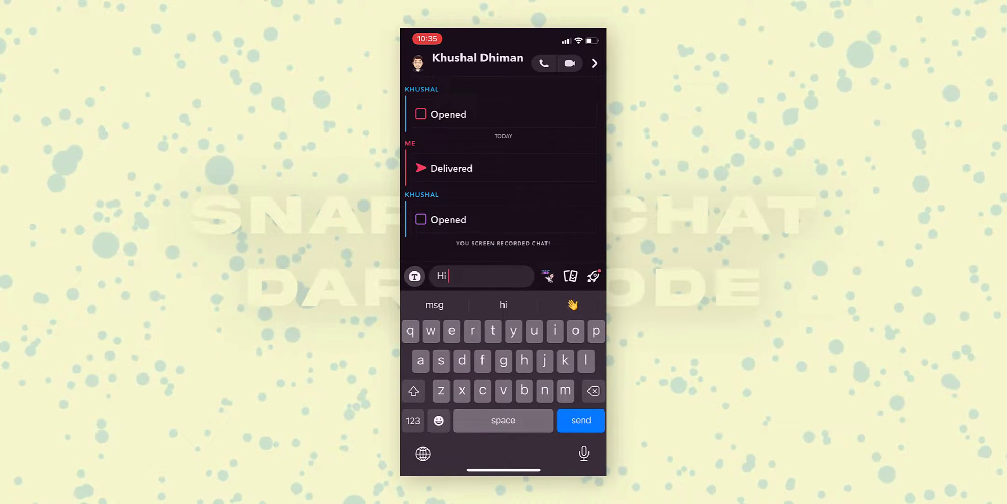
click(581, 420)
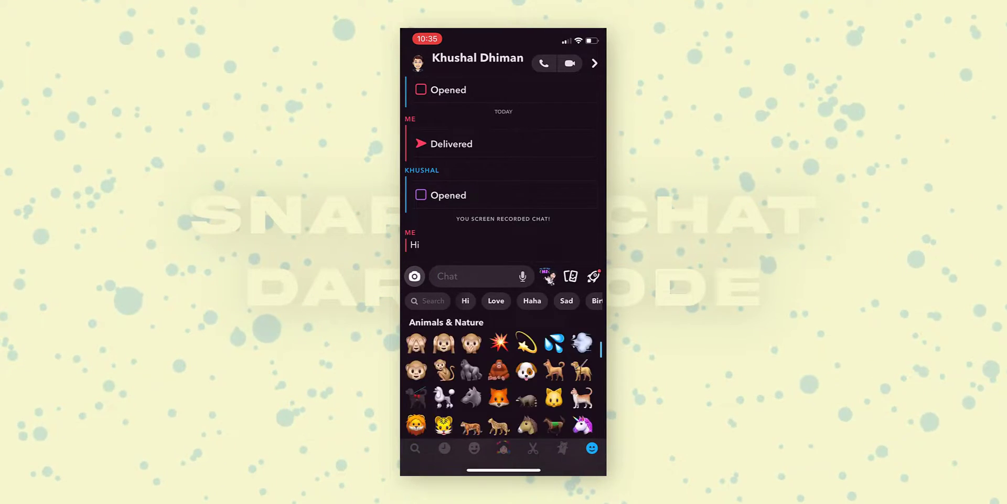
click(562, 448)
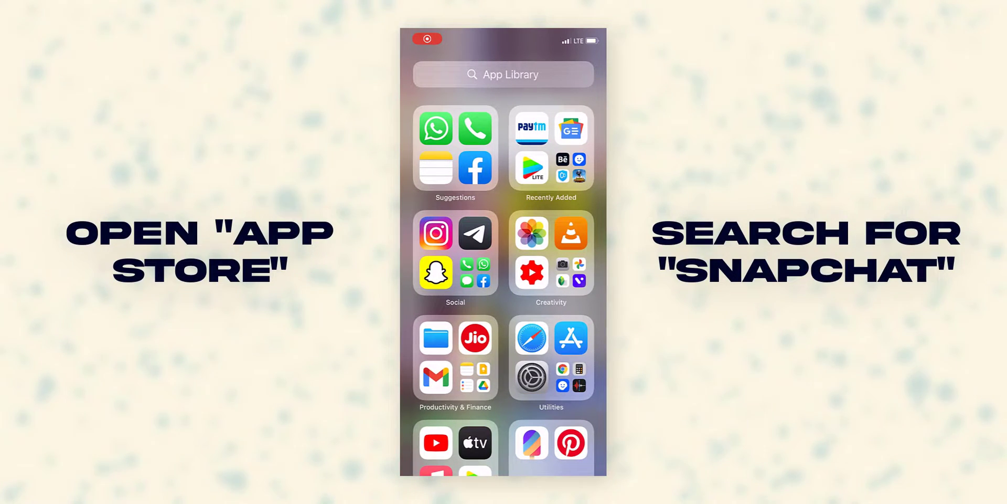
Step: Find Snapchat in the App Store, update it and launch the updated app
click(571, 338)
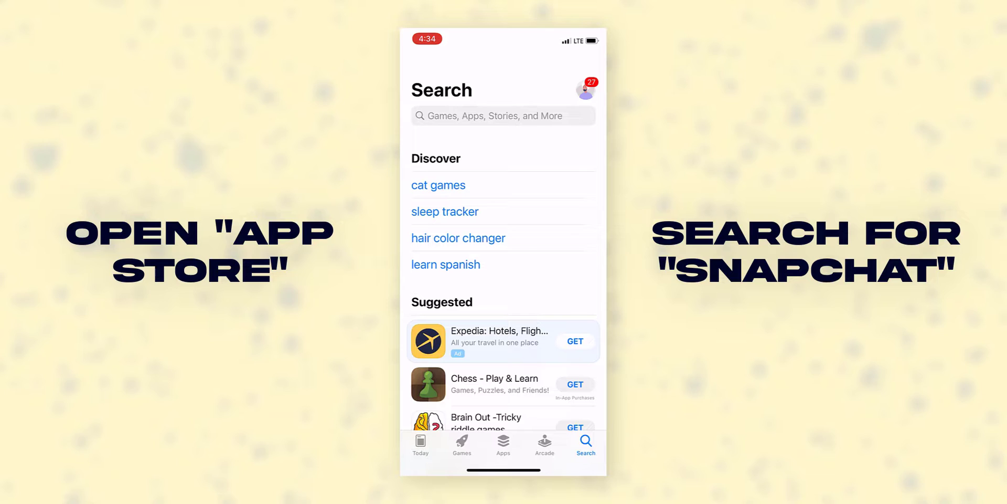
text(Snapc)
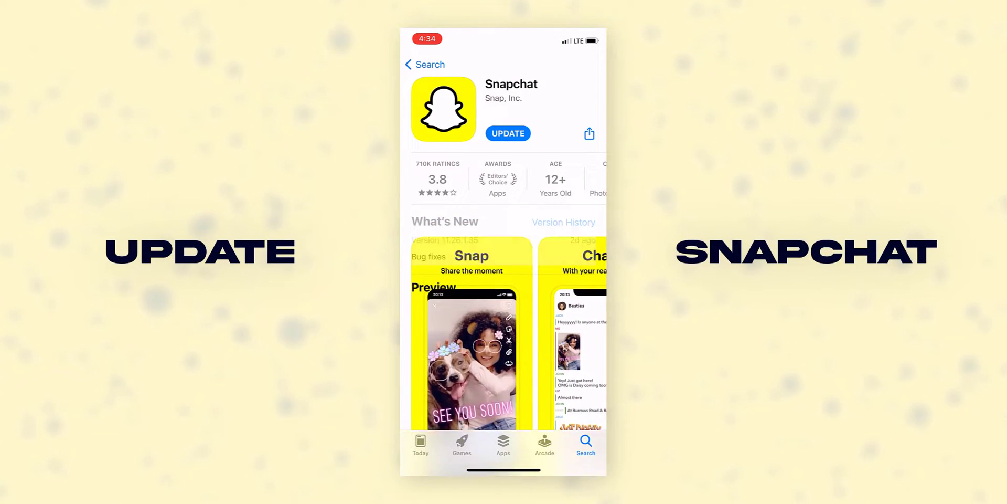
scroll(down, 3)
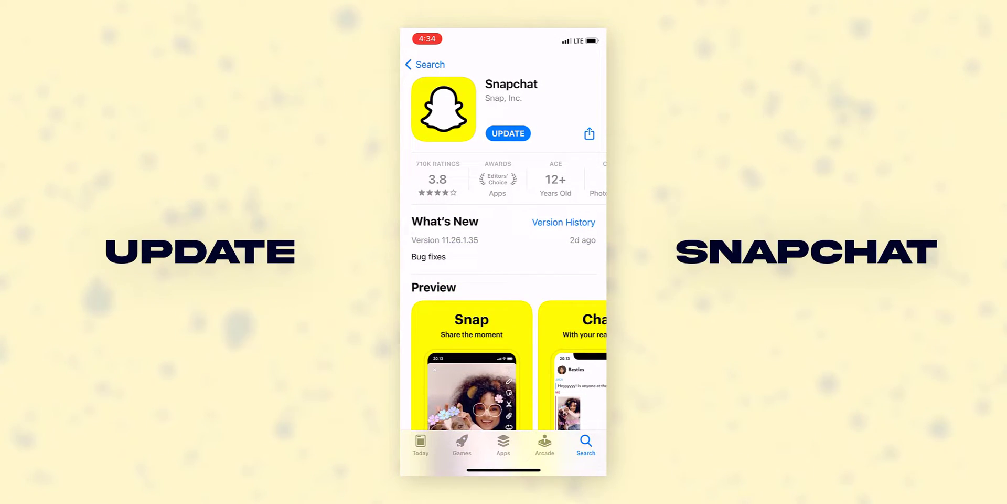
click(508, 134)
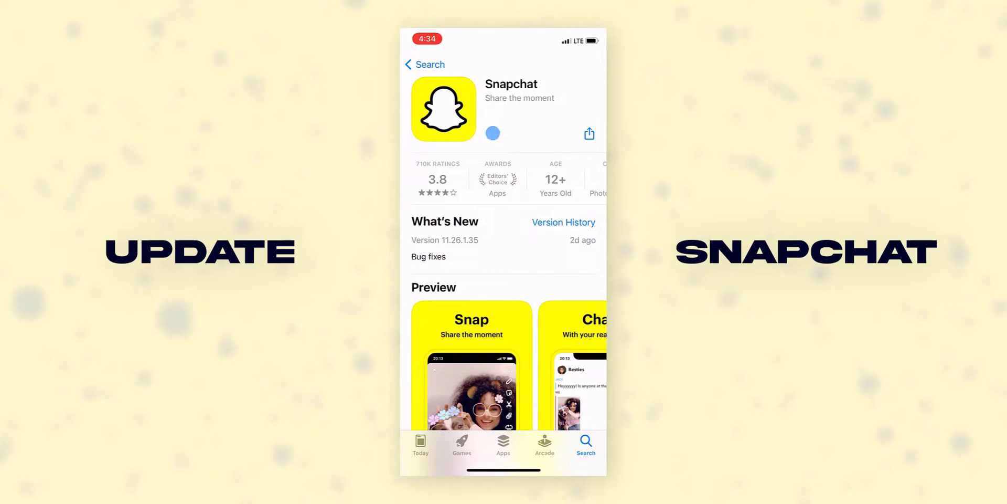
click(494, 133)
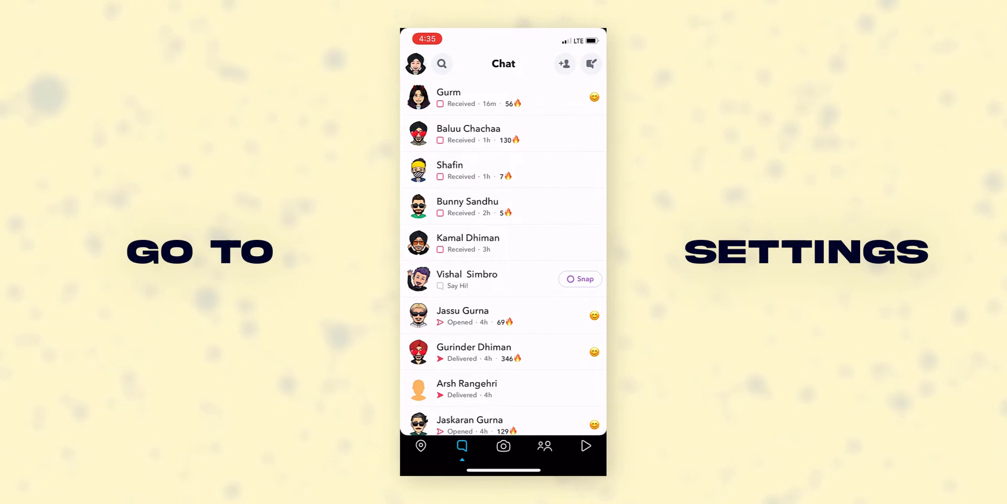
Step: Reach the App Appearance settings from the profile page, where Always Light is selected
click(417, 63)
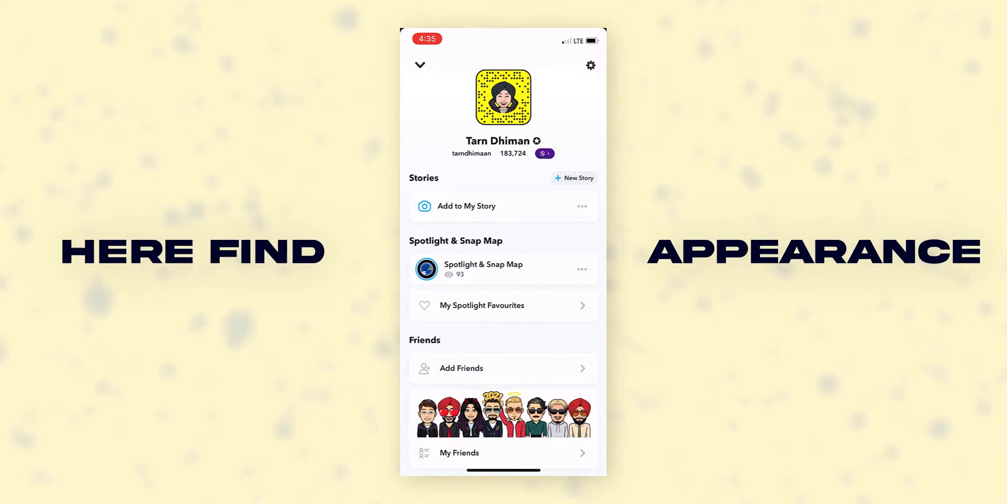
click(591, 65)
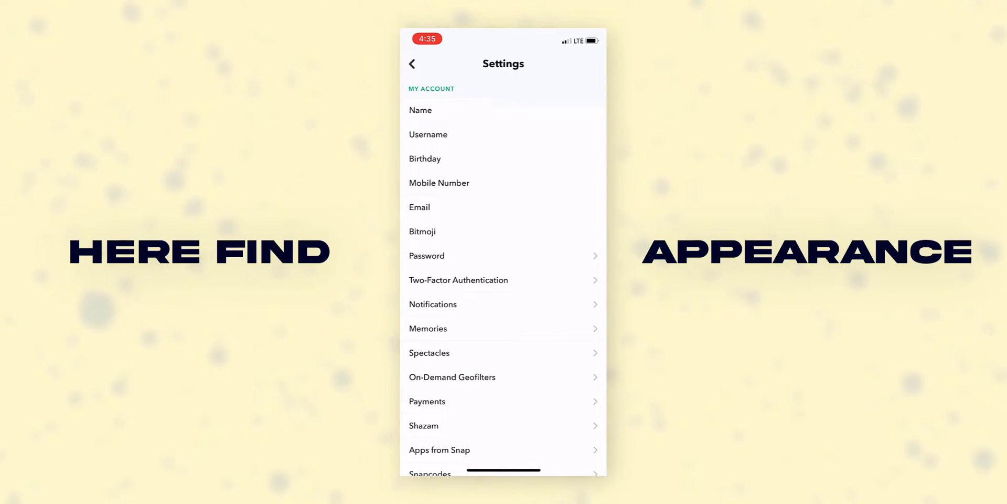
scroll(down, 3)
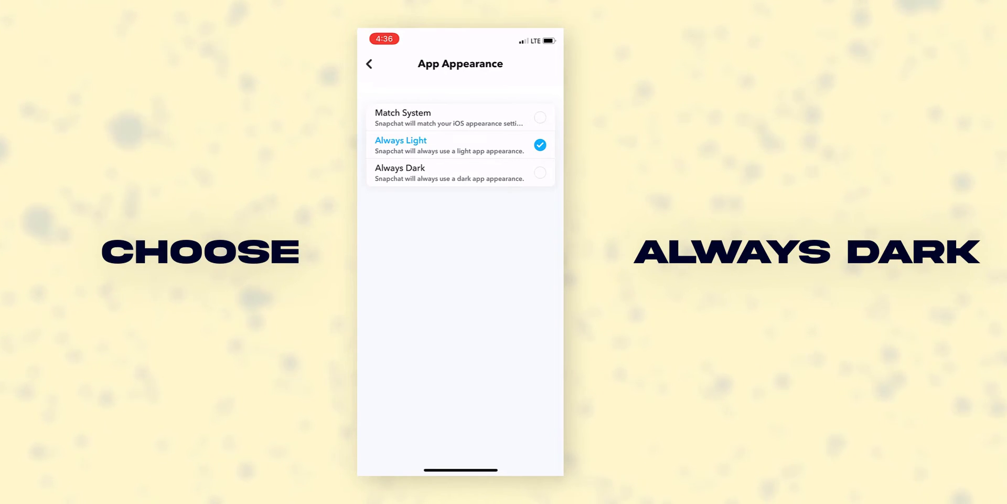
Step: Choose Always Dark and return to the chat list, now shown in dark colours
click(460, 172)
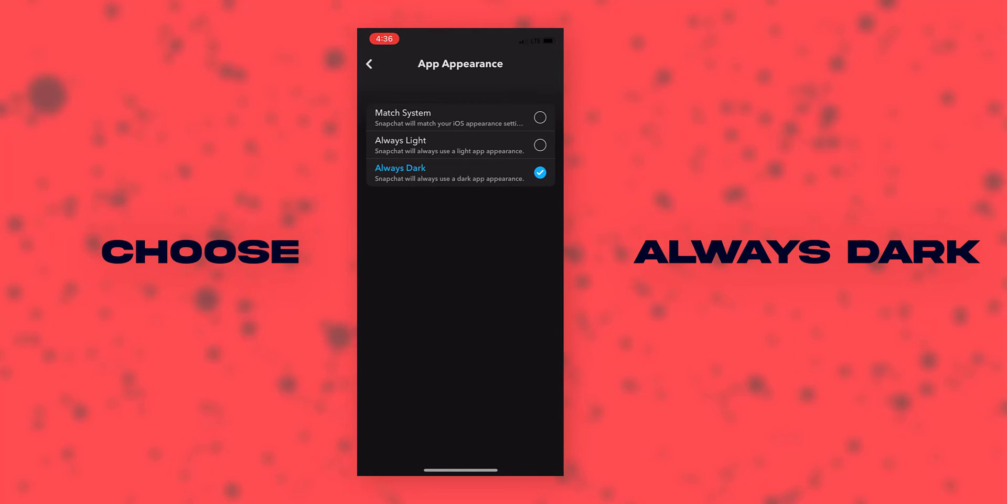
click(369, 63)
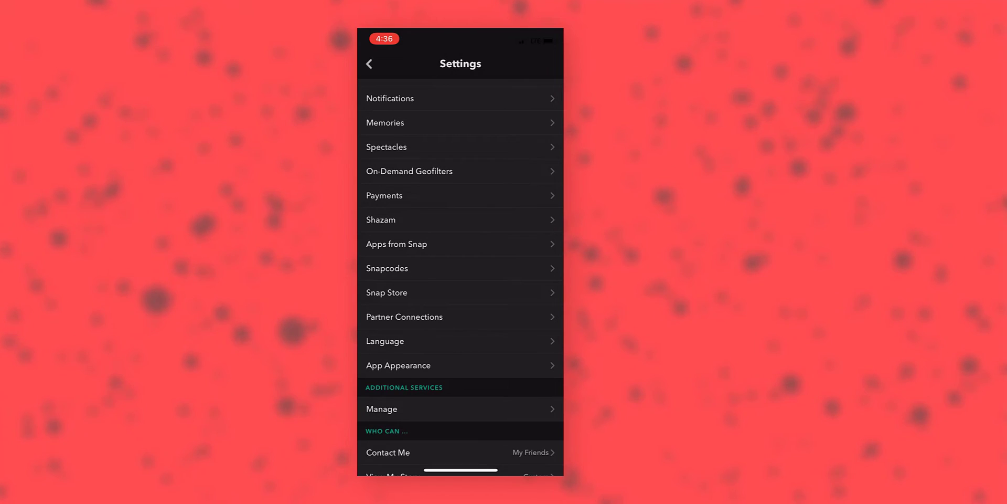
click(370, 63)
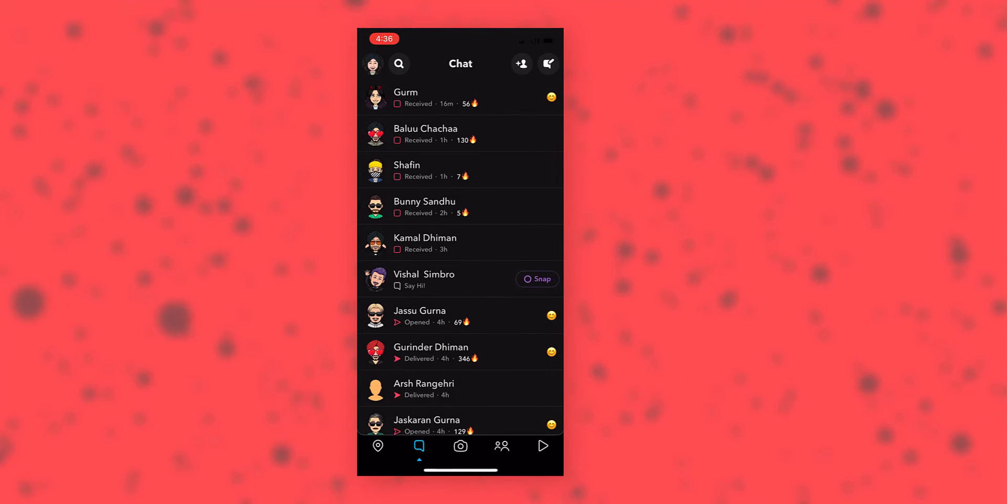
scroll(down, 3)
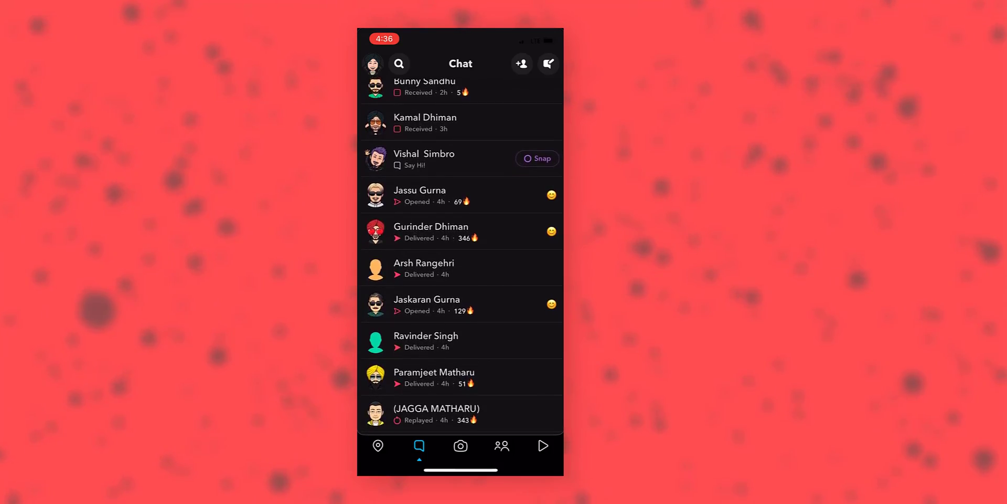